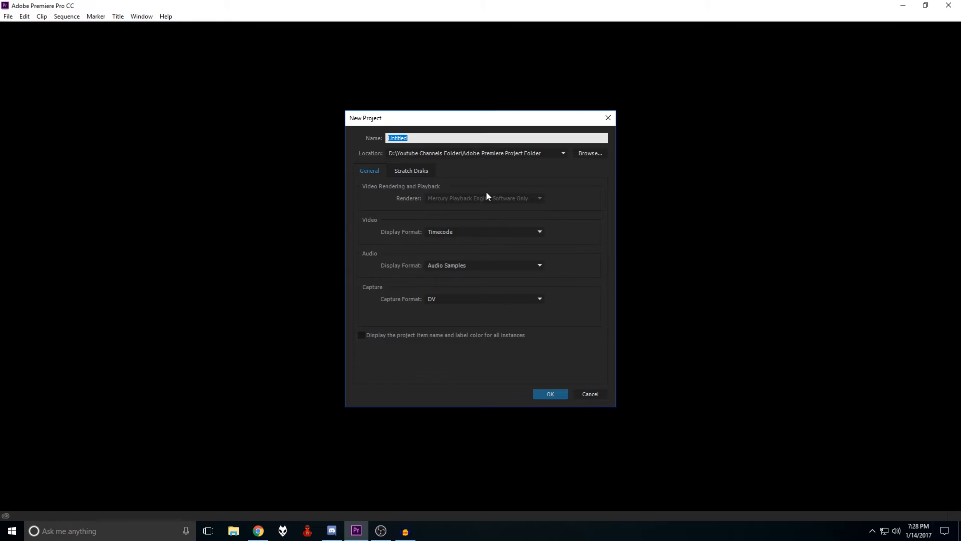
mouse_move(521, 212)
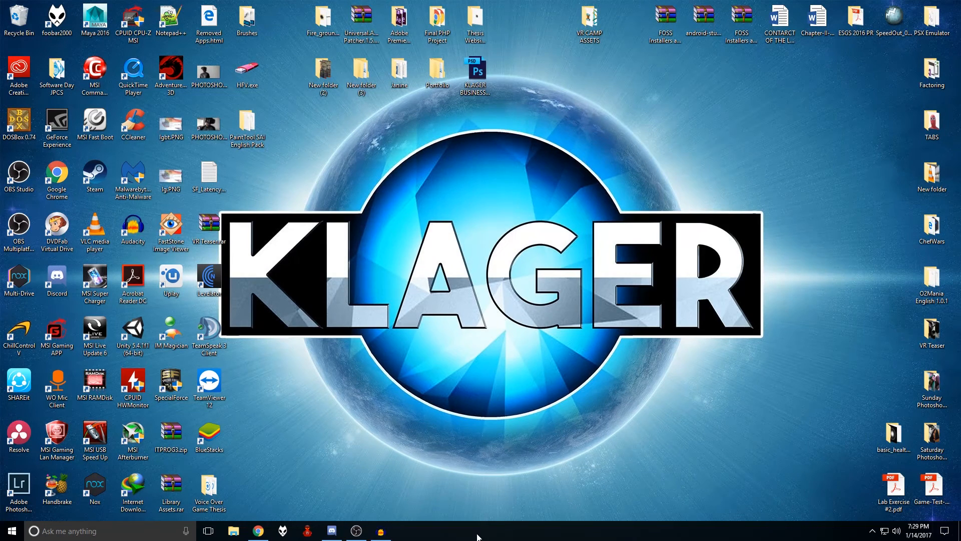
Open Task Manager from the taskbar and scroll down the running processes.
right_click(478, 530)
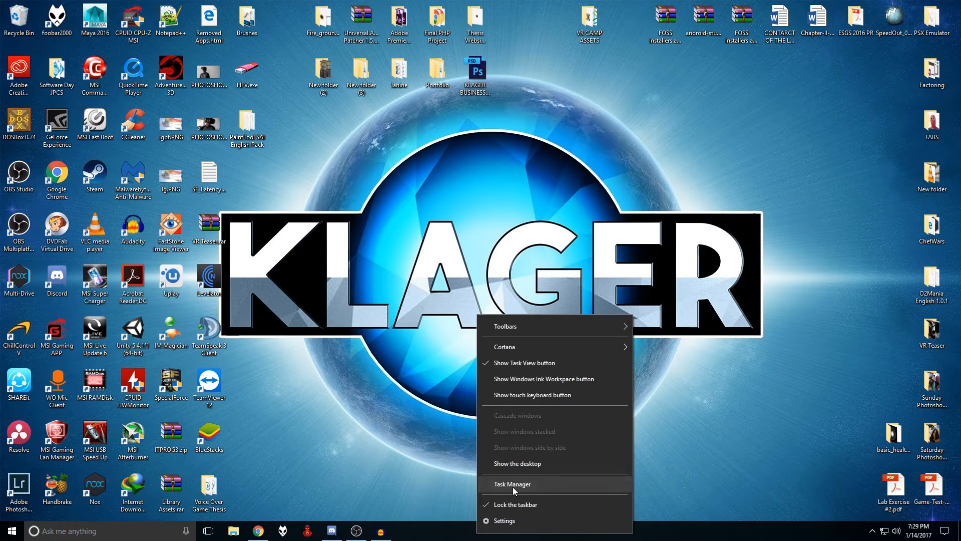
left_click(511, 483)
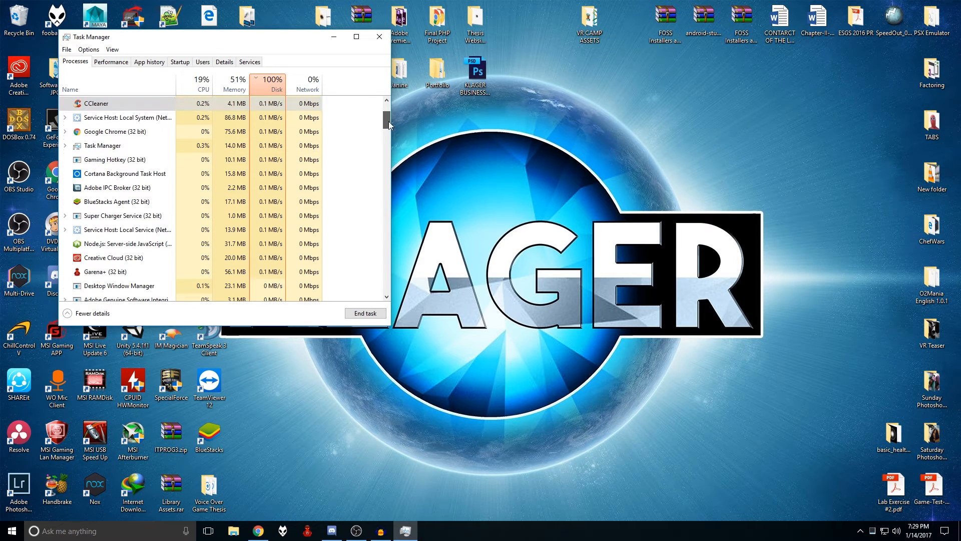
scroll("down", 3)
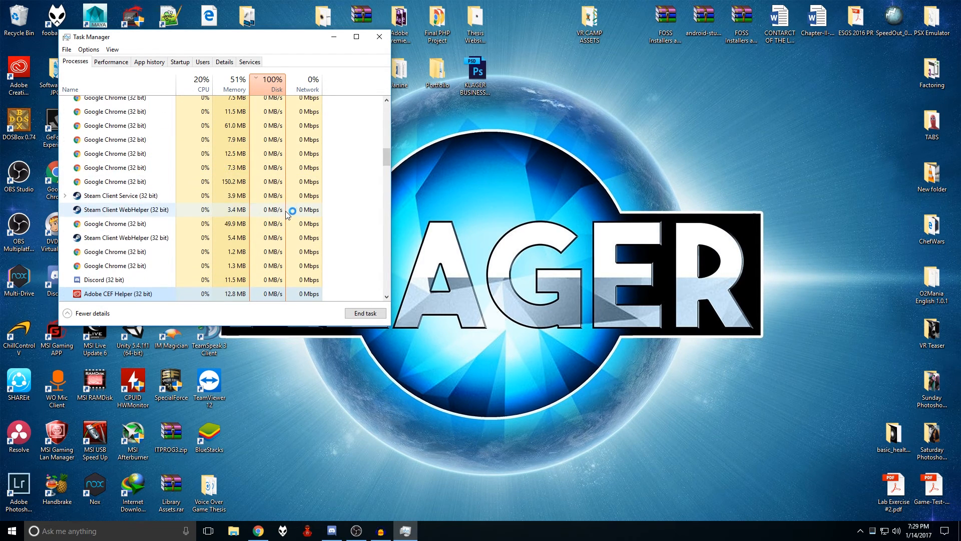
scroll("down", 3)
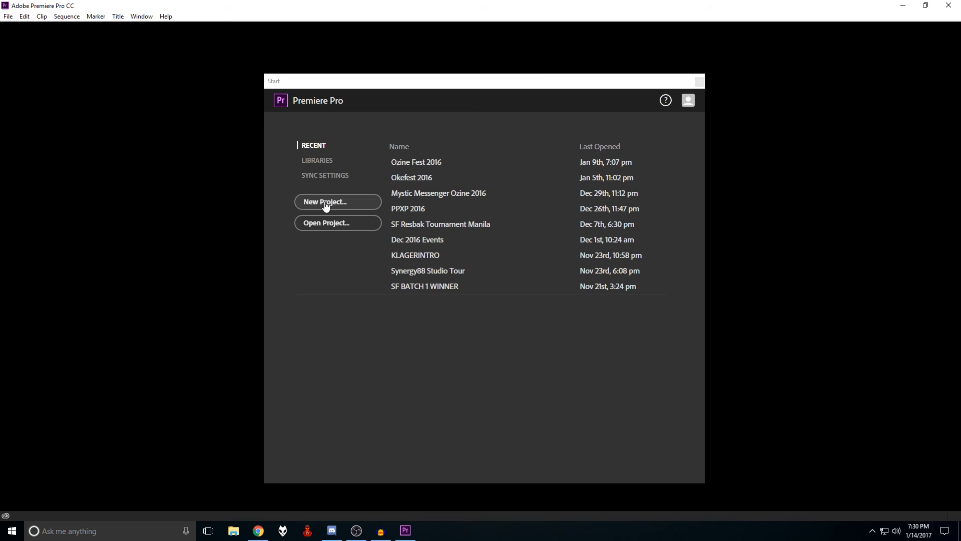
Choose New Project from the Premiere Pro Start screen.
left_click(325, 201)
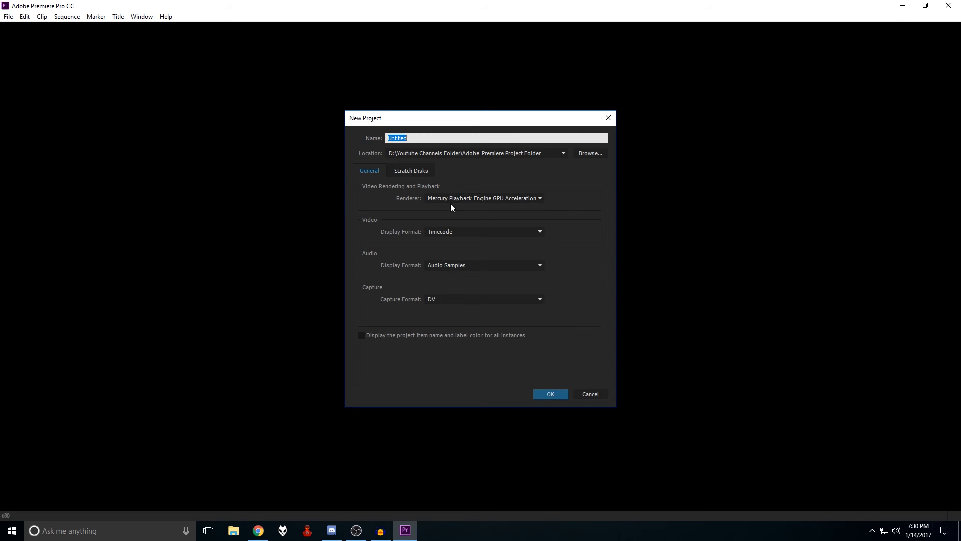
Expand the Renderer dropdown showing GPU Acceleration (CUDA) and Software Only.
left_click(482, 198)
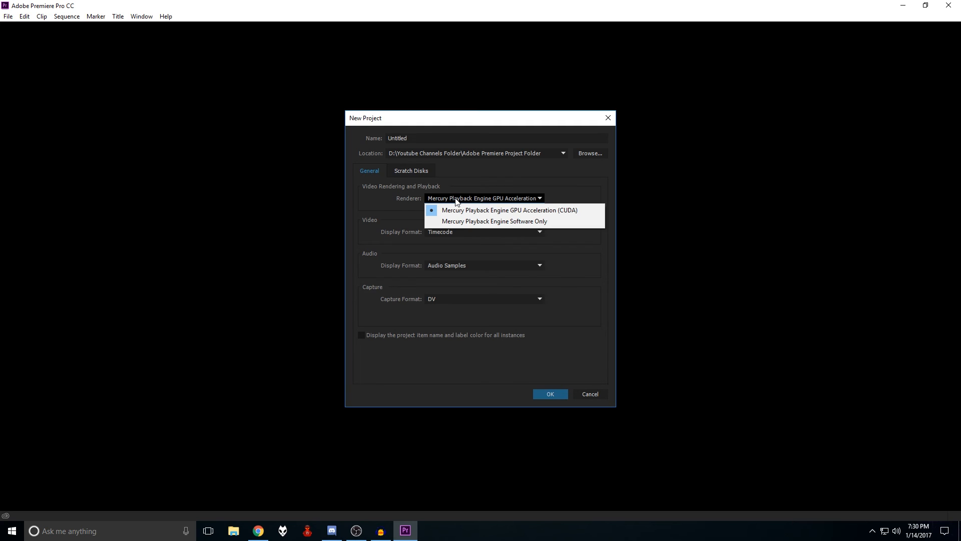
mouse_move(472, 205)
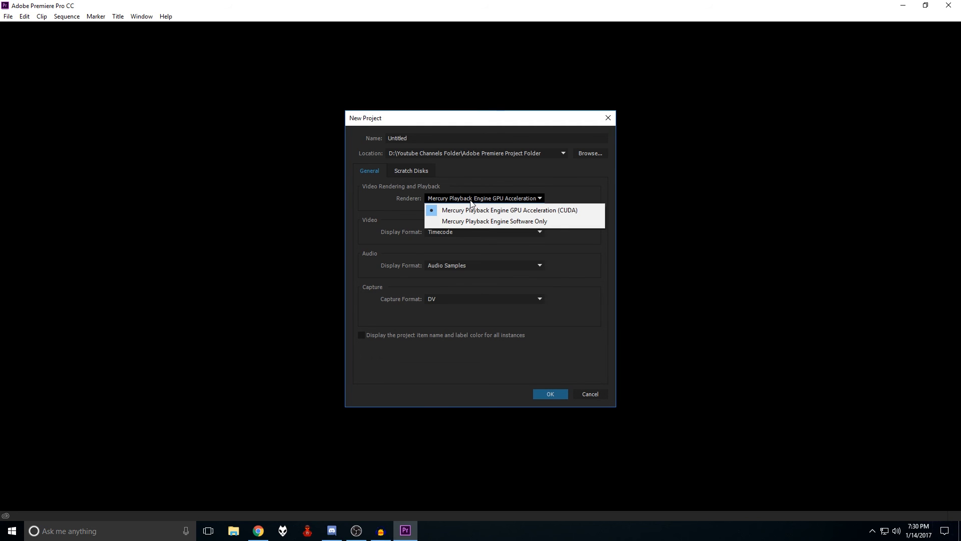
mouse_move(470, 207)
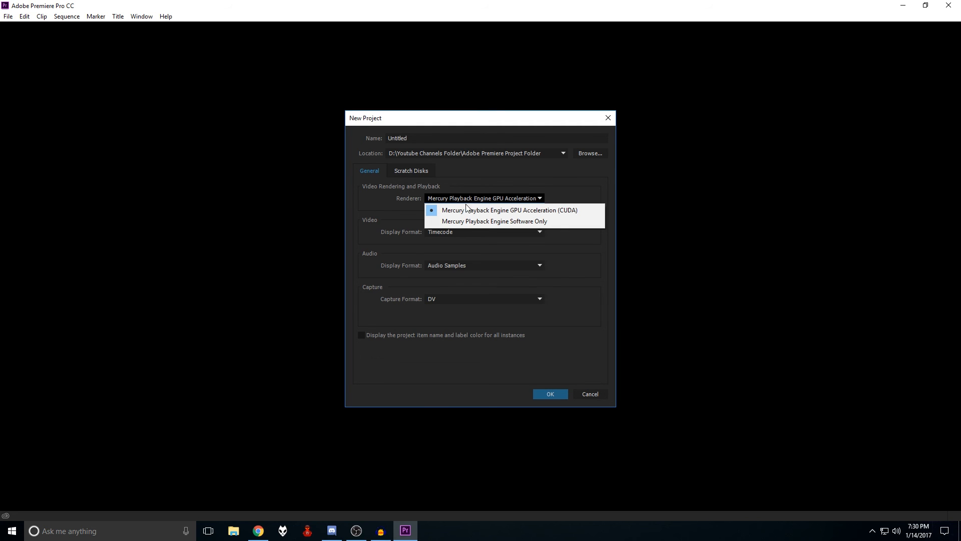